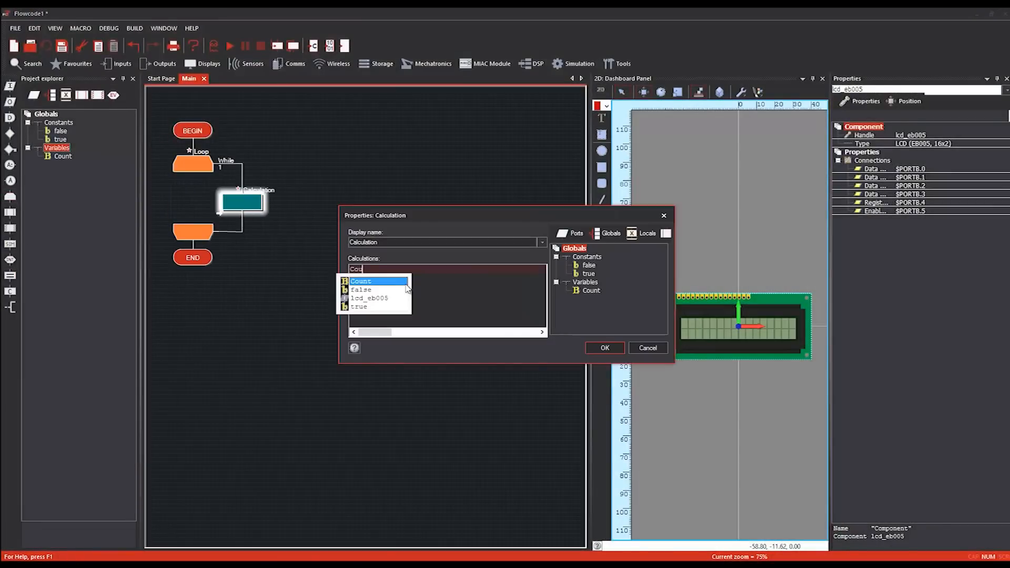
- Set the calculation to Count = Count + 1 using the Count variable
{"action": "left_click", "coordinate": [603, 349]}
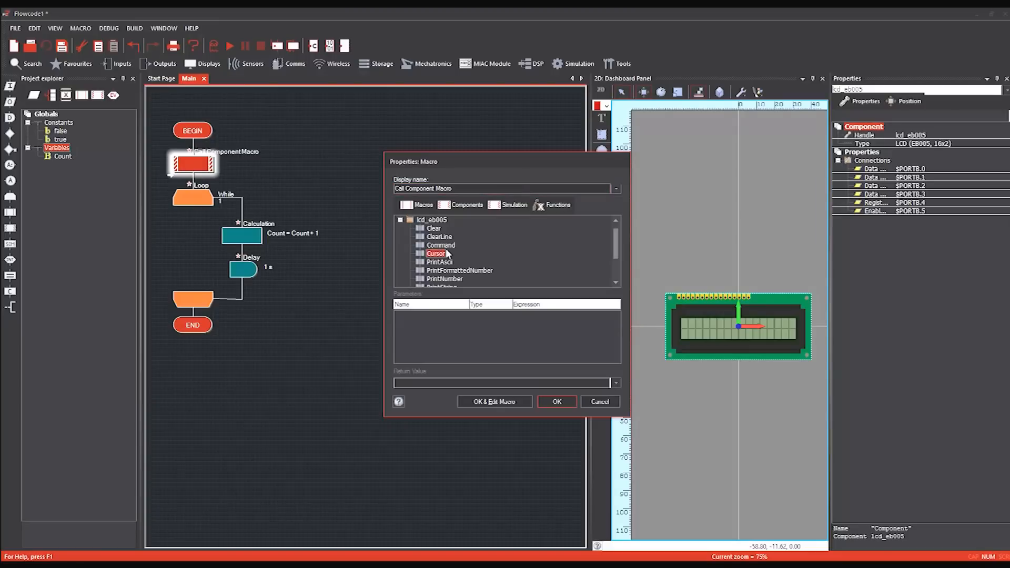
- Call the LCD Start routine, then PrintNumber with Count as its expression
{"action": "left_click", "coordinate": [556, 401]}
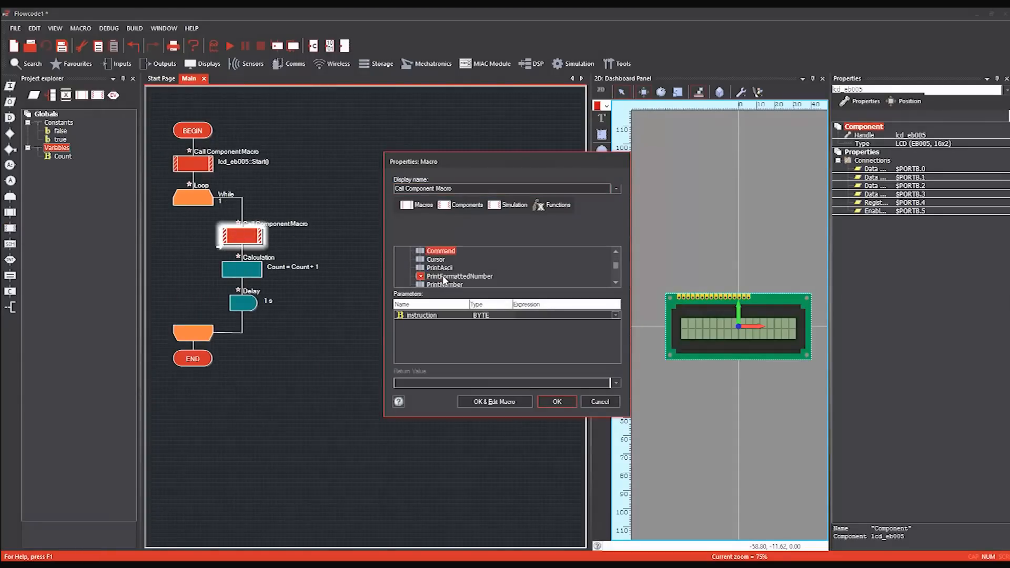
{"action": "left_click", "coordinate": [444, 276]}
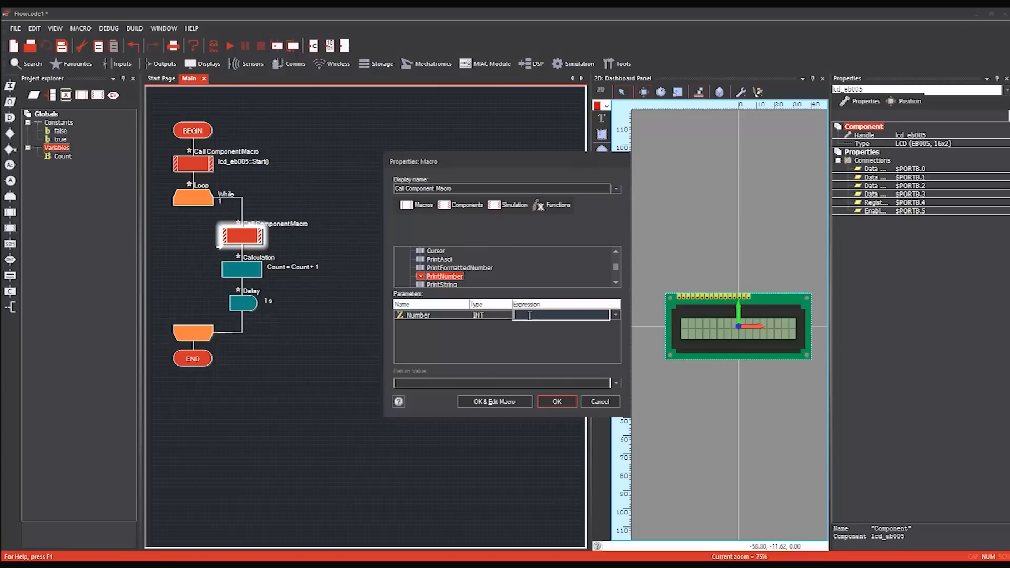
{"action": "type", "text": "Count"}
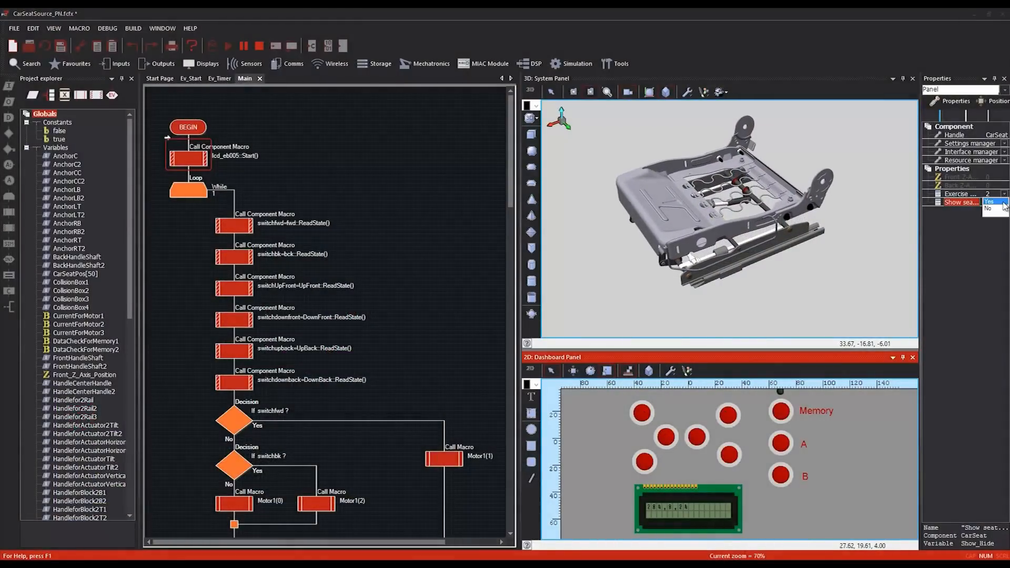
- Set the CarSeat component's Show seat property so the 3D seat model appears
{"action": "left_click", "coordinate": [991, 210]}
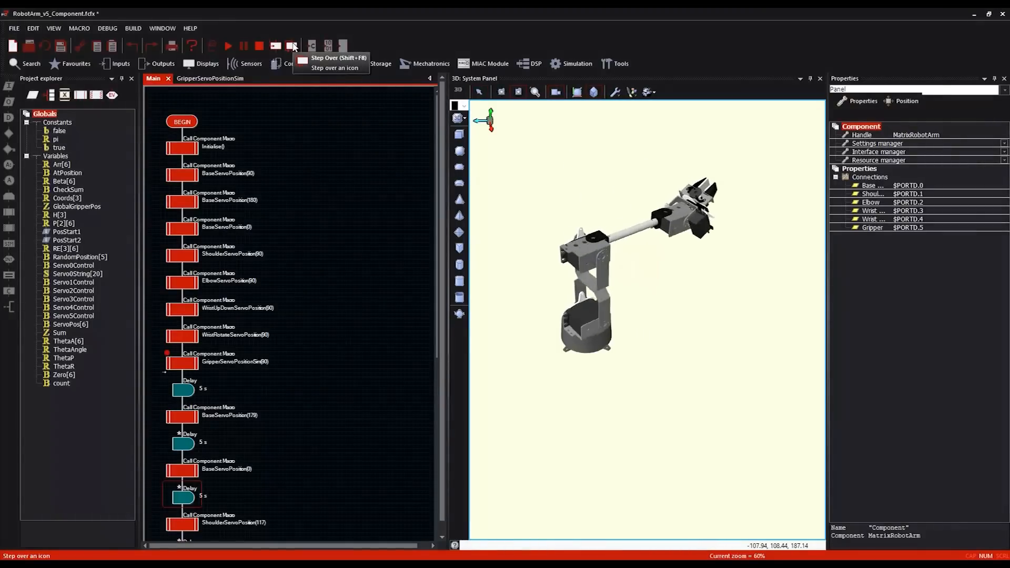
- Step over the next flowchart icon so the simulated arm moves to a new position
{"action": "left_click", "coordinate": [292, 45]}
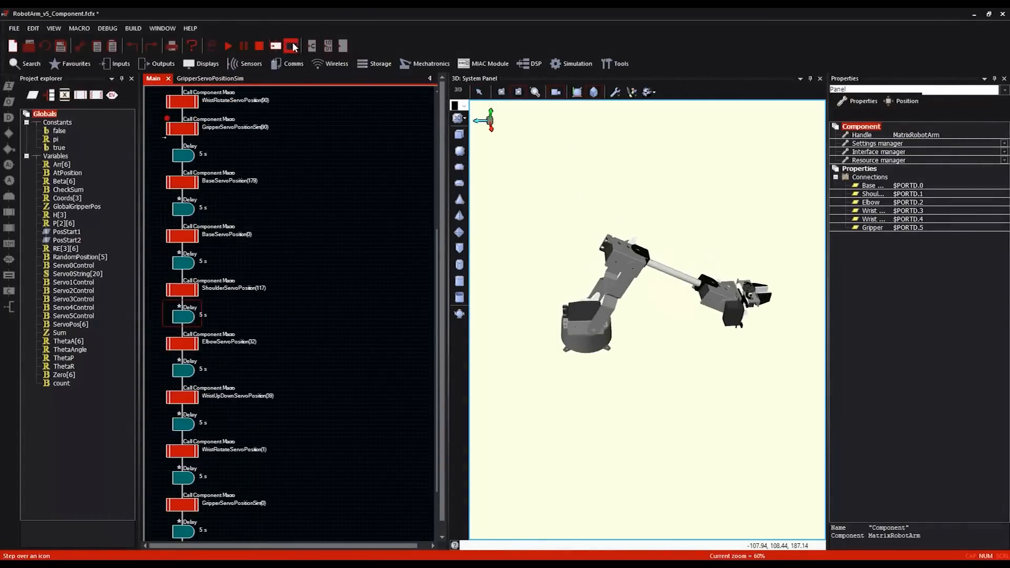